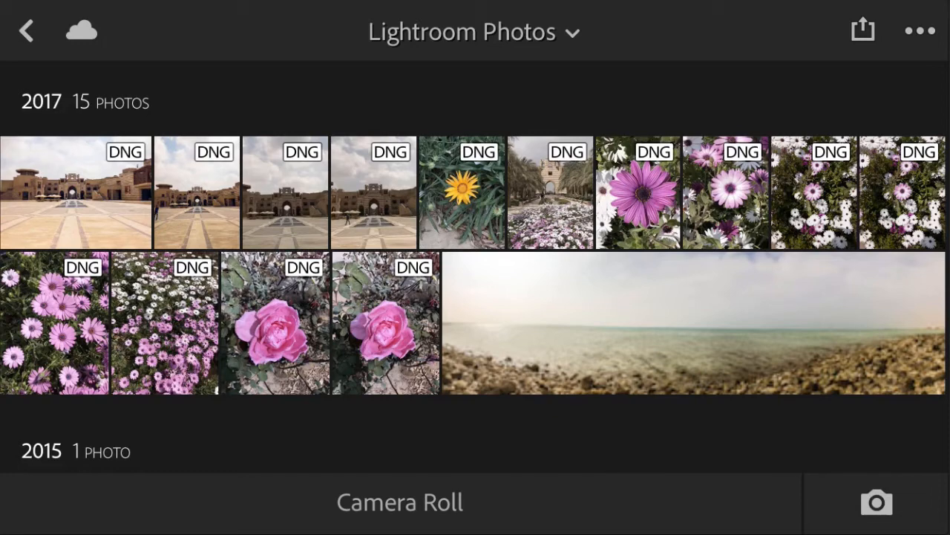
- Open the pink daisy photo APC_0007.dng in edit view and scroll the tool strip
{"action": "left_click", "coordinate": [54, 323]}
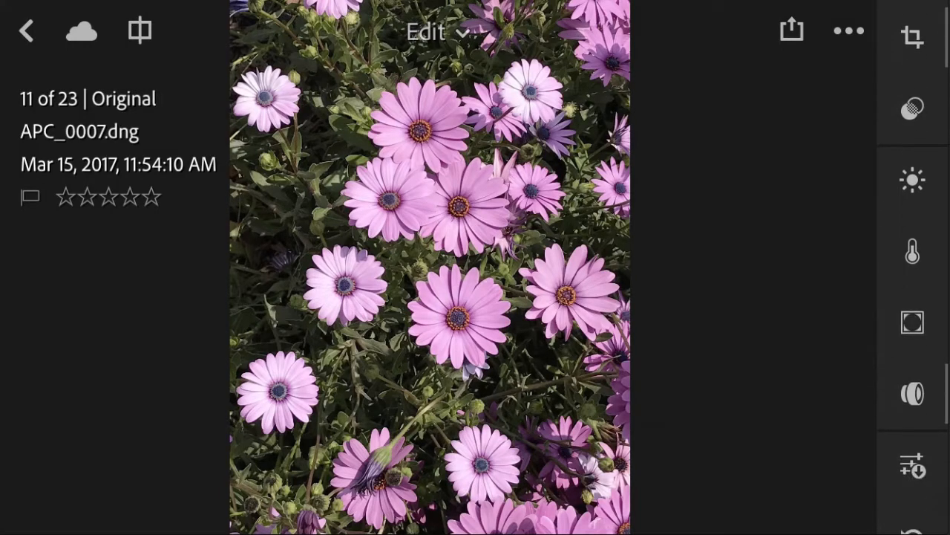
{"action": "scroll", "scroll_direction": "down", "scroll_amount": 3}
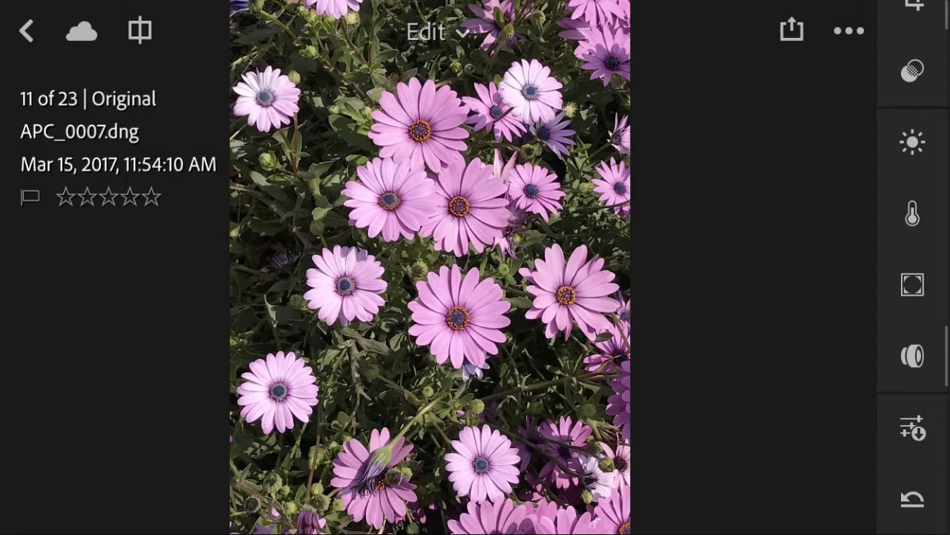
{"action": "scroll", "scroll_direction": "down", "scroll_amount": 3}
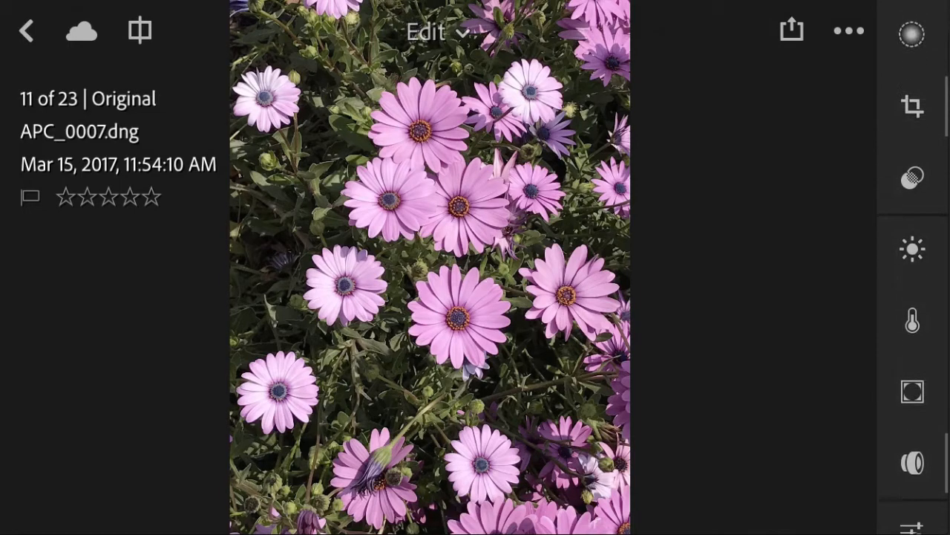
- Crop the daisy photo to a tighter 3:4 portrait frame and apply it
{"action": "left_click", "coordinate": [913, 107]}
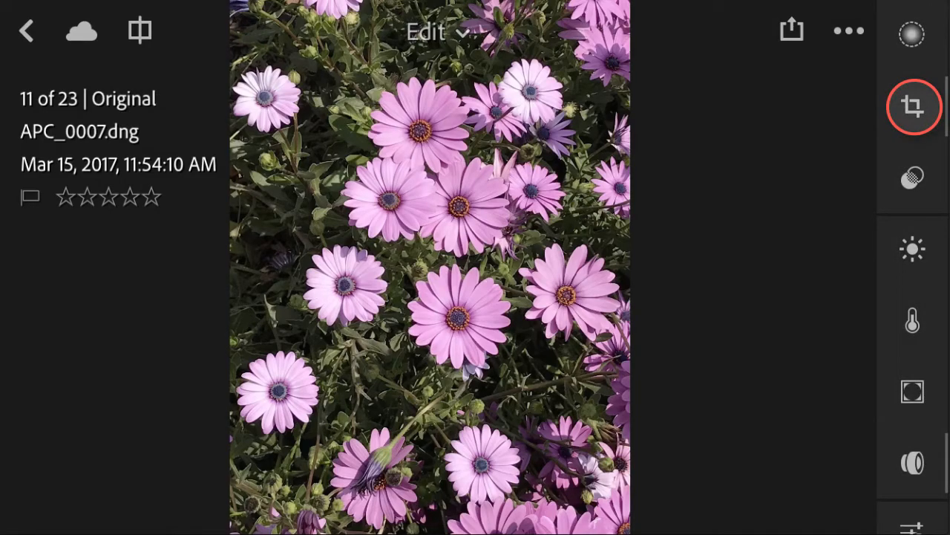
{"action": "left_click", "coordinate": [912, 106]}
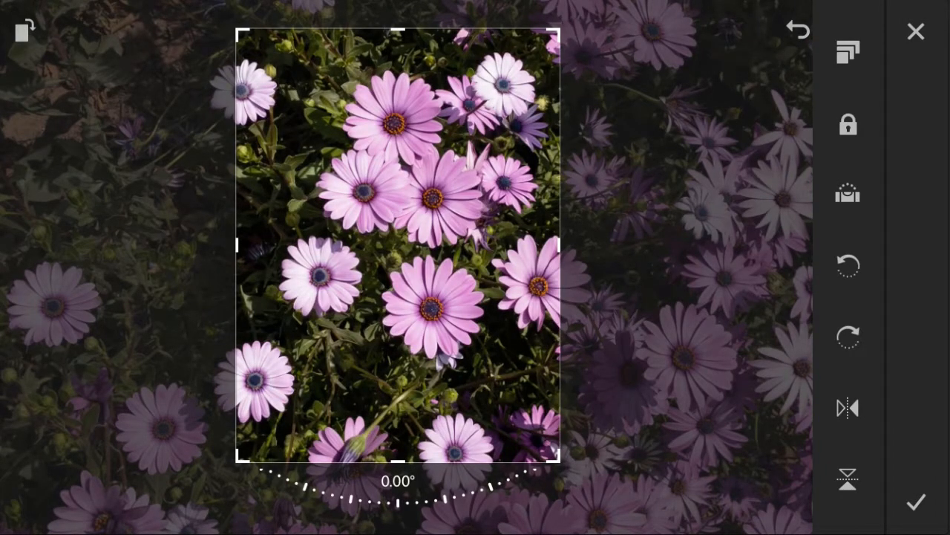
{"action": "left_click", "coordinate": [915, 502]}
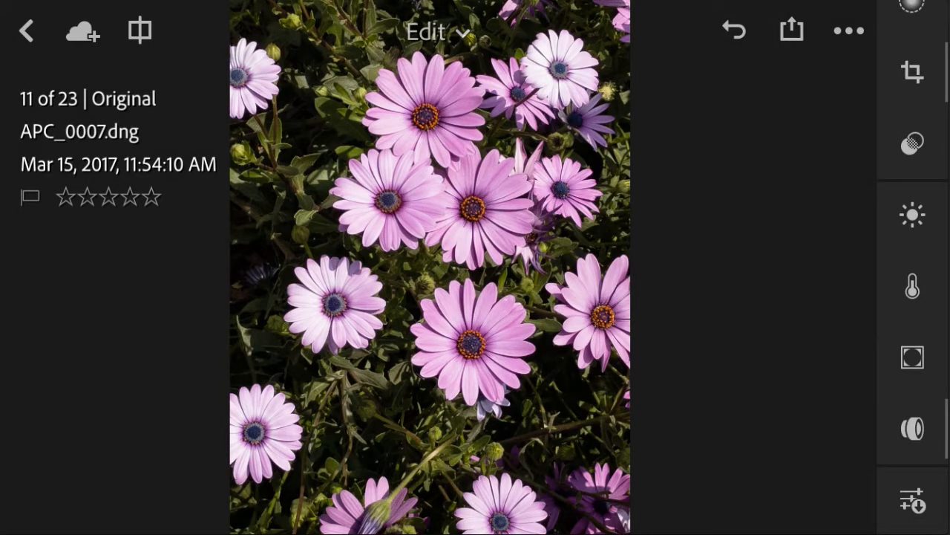
{"action": "left_click", "coordinate": [912, 143]}
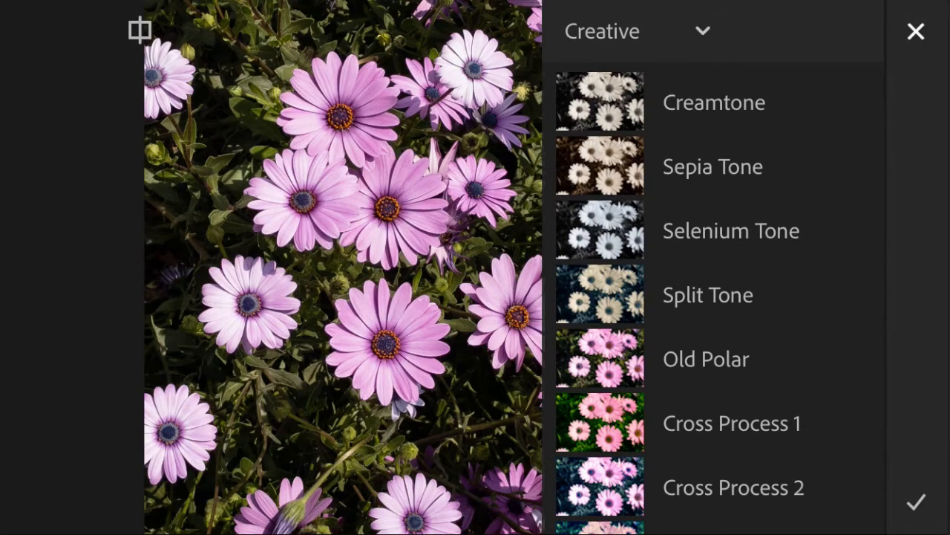
{"action": "left_click", "coordinate": [916, 31]}
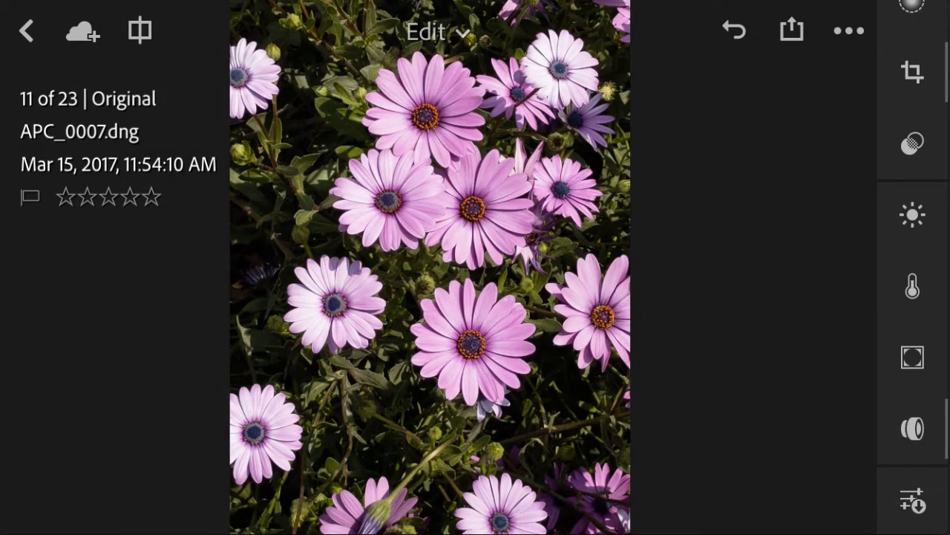
{"action": "left_click", "coordinate": [911, 214]}
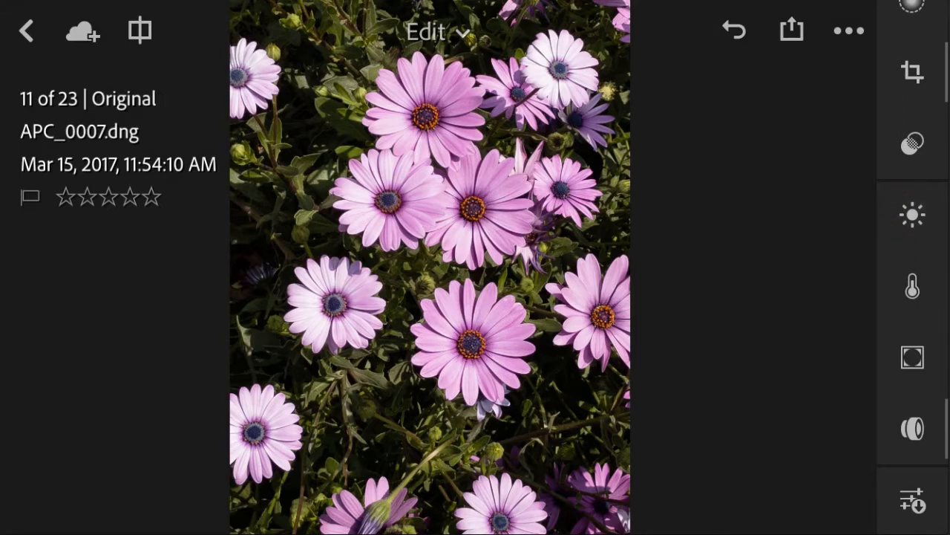
- In the Light panel, set Exposure to +0.62 EV, Whites +23 and Blacks +4
{"action": "left_click", "coordinate": [912, 214]}
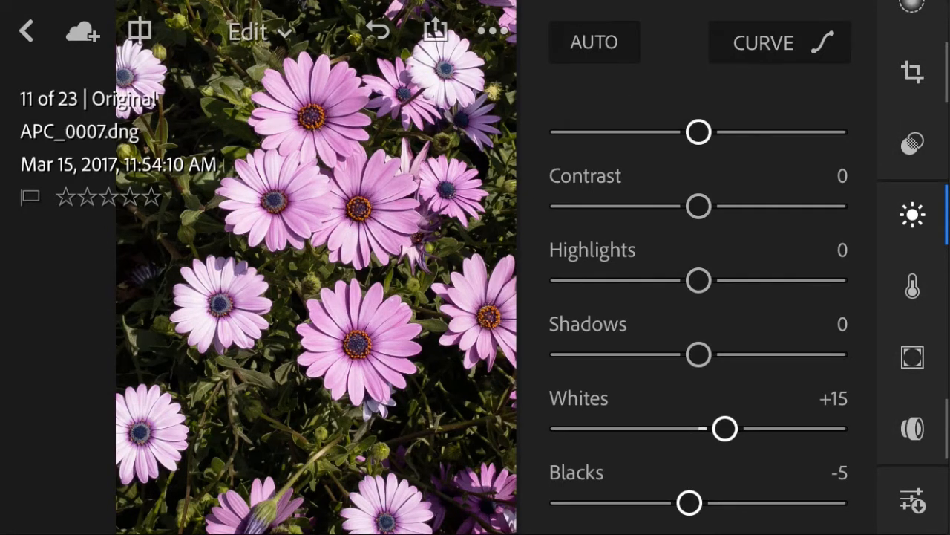
{"action": "left_click_drag", "start_coordinate": [699, 132], "coordinate": [720, 131]}
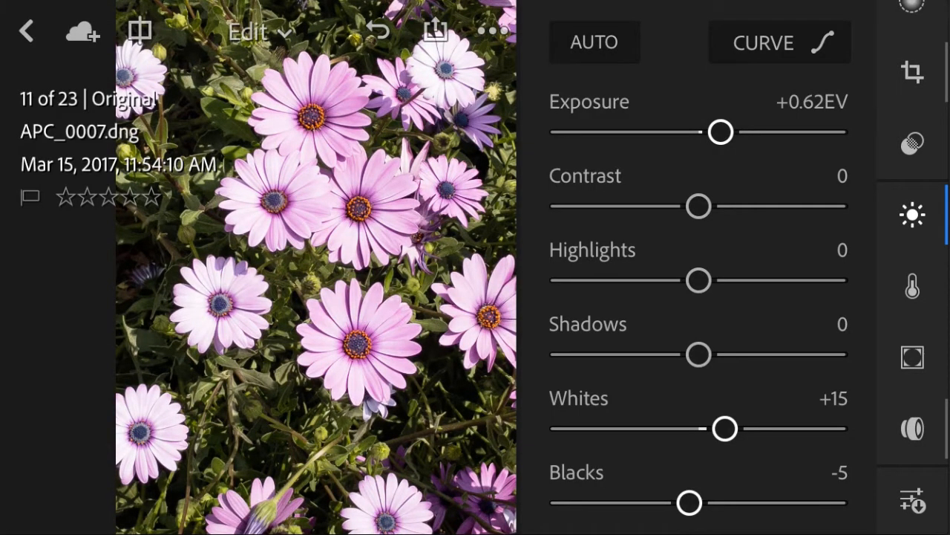
{"action": "scroll", "scroll_direction": "down", "scroll_amount": 3}
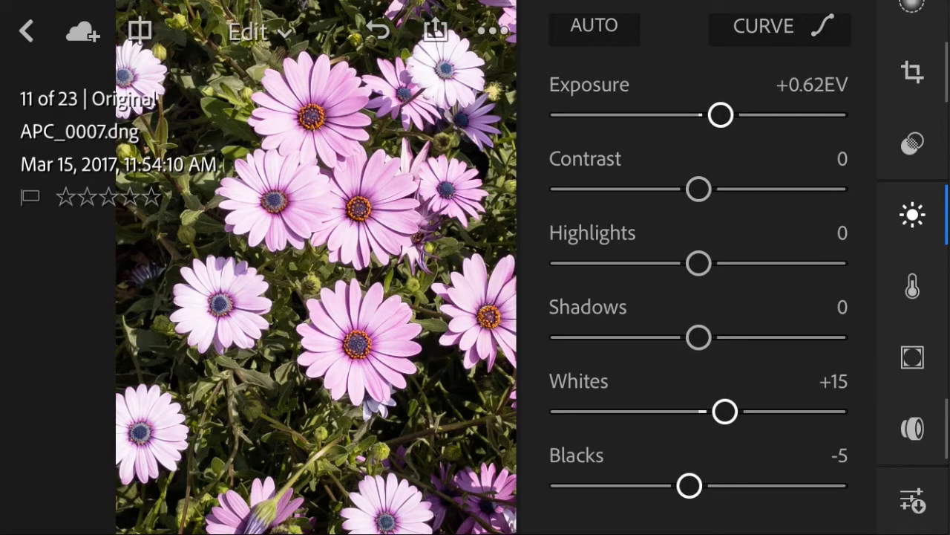
{"action": "left_click_drag", "start_coordinate": [724, 412], "coordinate": [737, 411]}
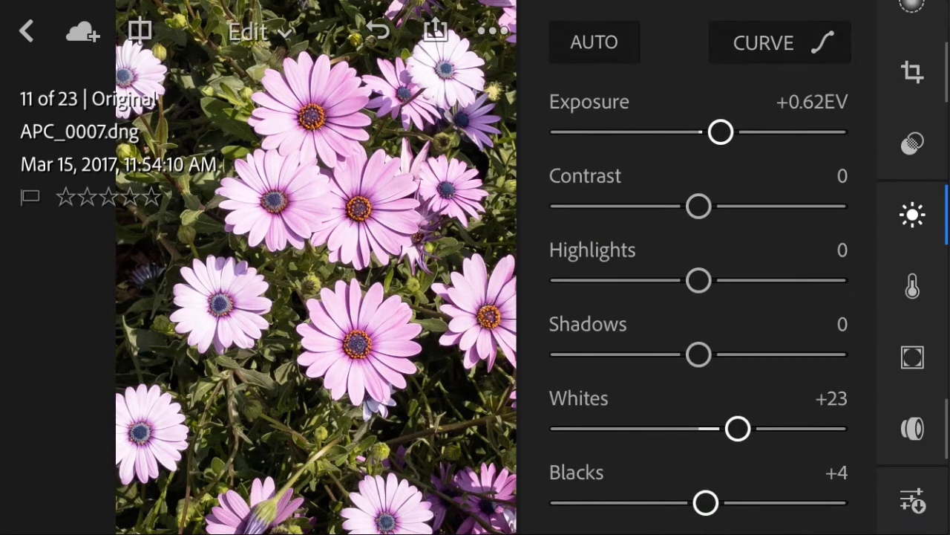
{"action": "left_click", "coordinate": [780, 43]}
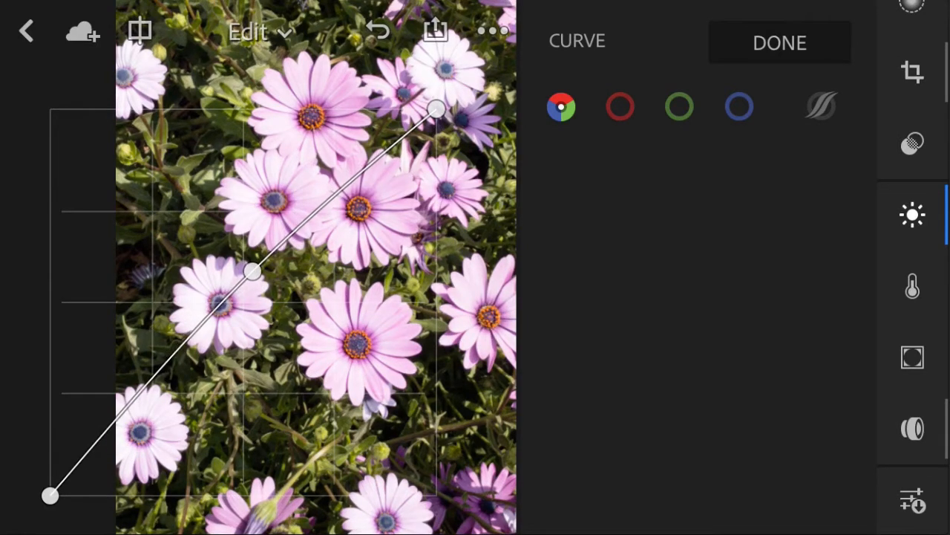
- Pull the tone curve midpoint slightly down to deepen midtones, then confirm the curve
{"action": "left_click_drag", "start_coordinate": [253, 271], "coordinate": [263, 286]}
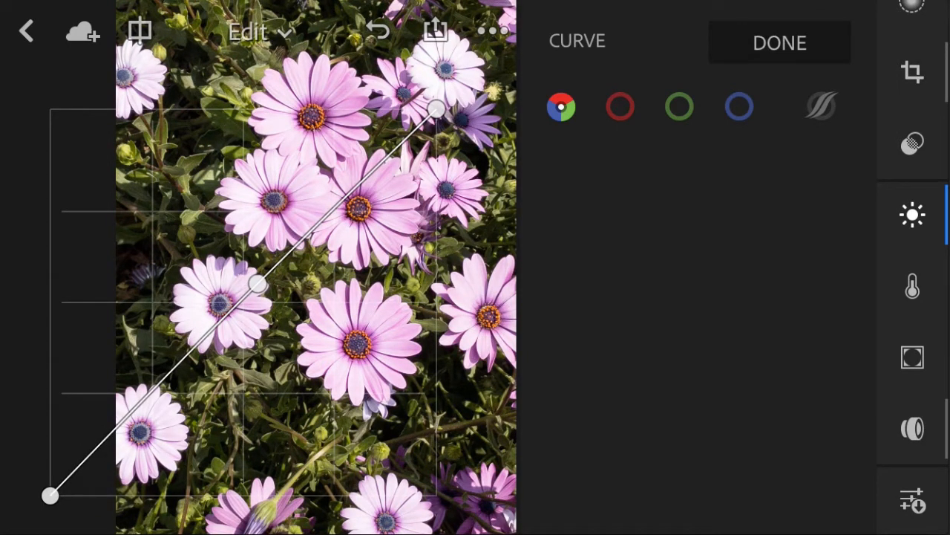
{"action": "left_click", "coordinate": [779, 42]}
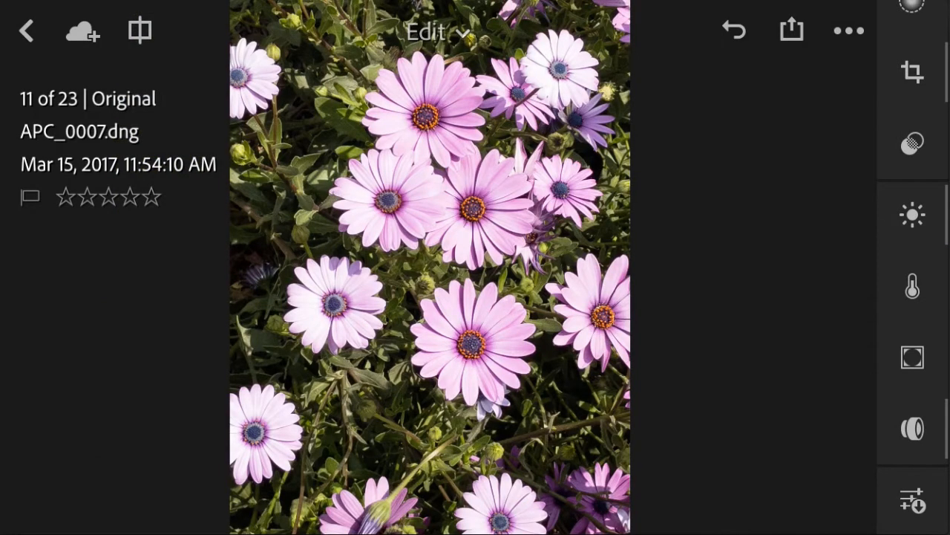
{"action": "left_click", "coordinate": [912, 214]}
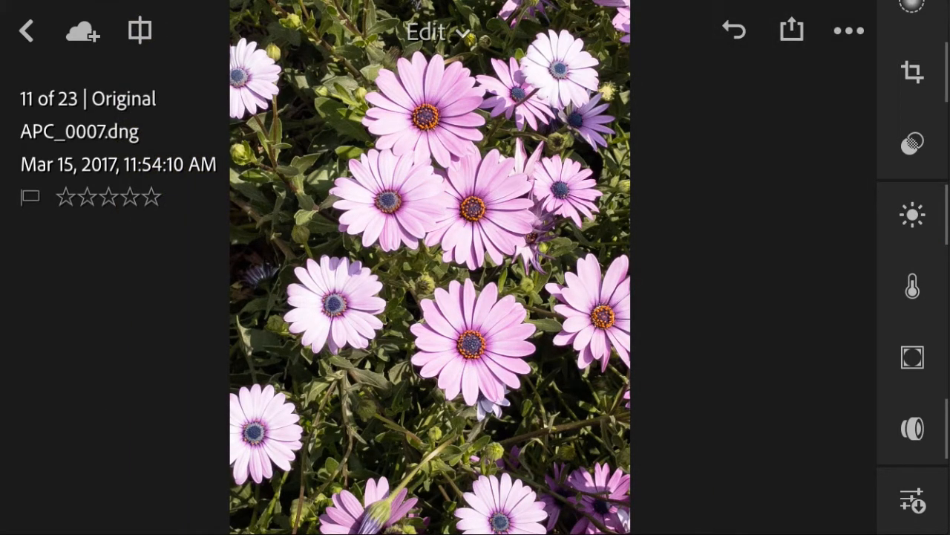
- In the Color panel, set Vibrance to +29 and Saturation to +6
{"action": "left_click", "coordinate": [912, 288]}
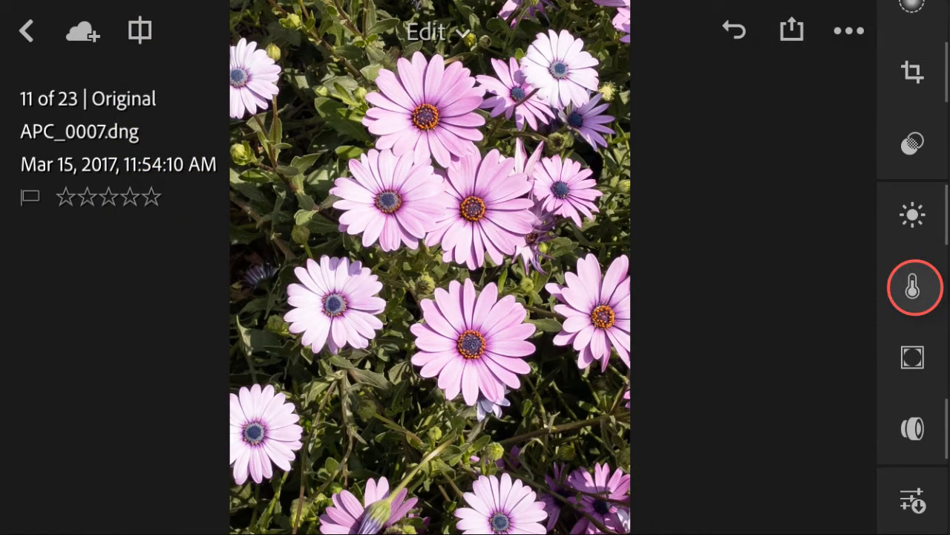
{"action": "left_click", "coordinate": [913, 288]}
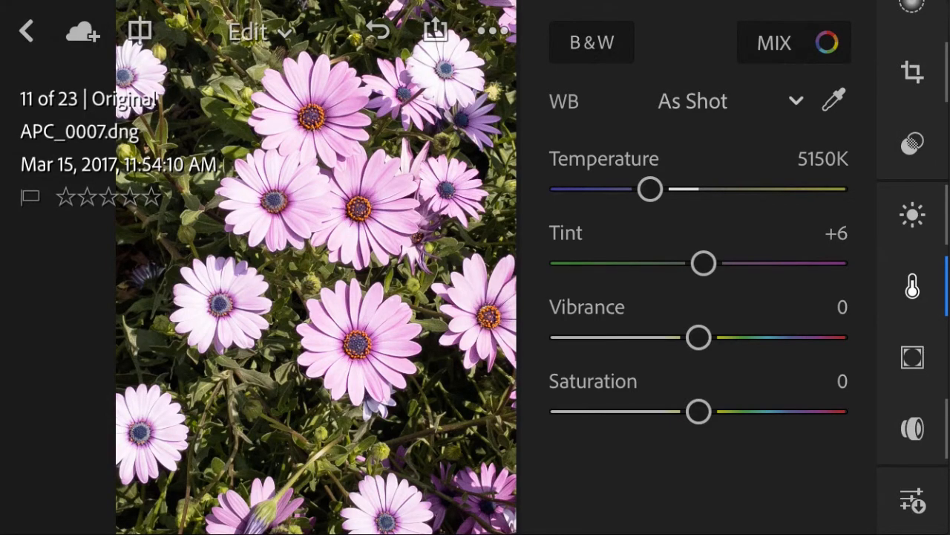
{"action": "left_click_drag", "start_coordinate": [698, 337], "coordinate": [737, 337]}
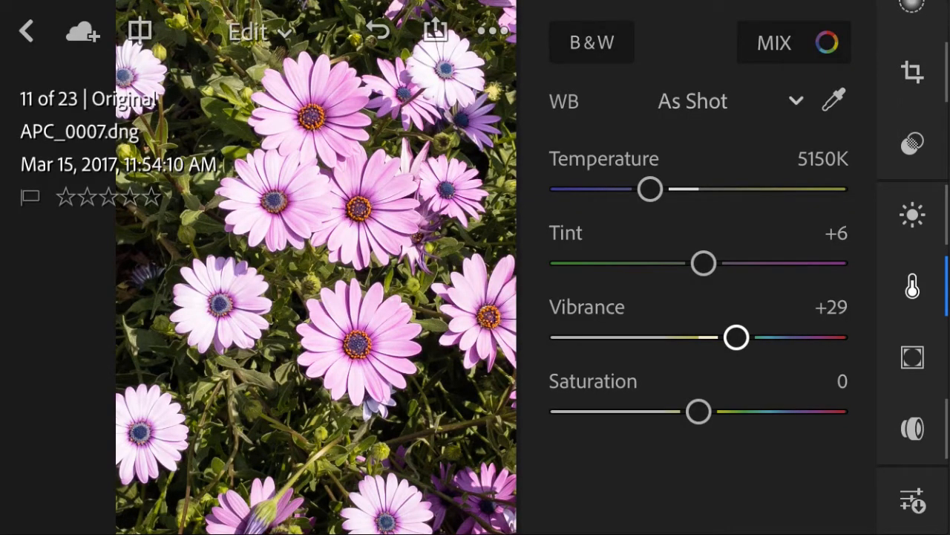
{"action": "left_click_drag", "start_coordinate": [698, 411], "coordinate": [705, 411]}
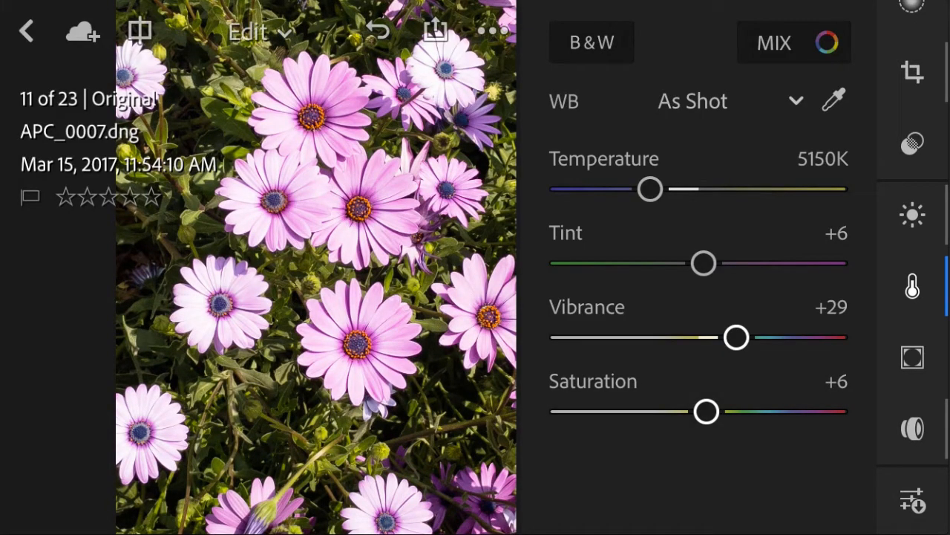
{"action": "left_click", "coordinate": [793, 43]}
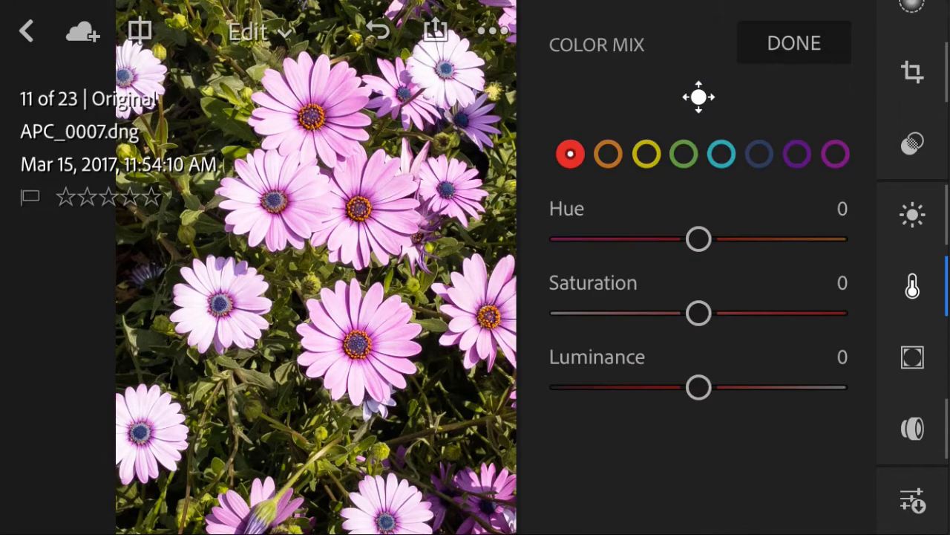
- Close Color Mix without changes and switch to the Effects adjustments
{"action": "left_click", "coordinate": [698, 97]}
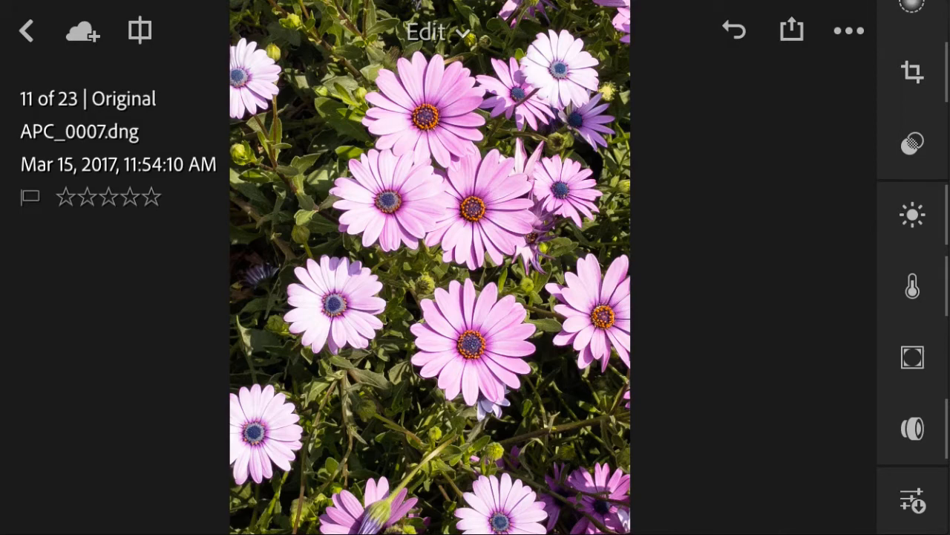
{"action": "left_click", "coordinate": [913, 357]}
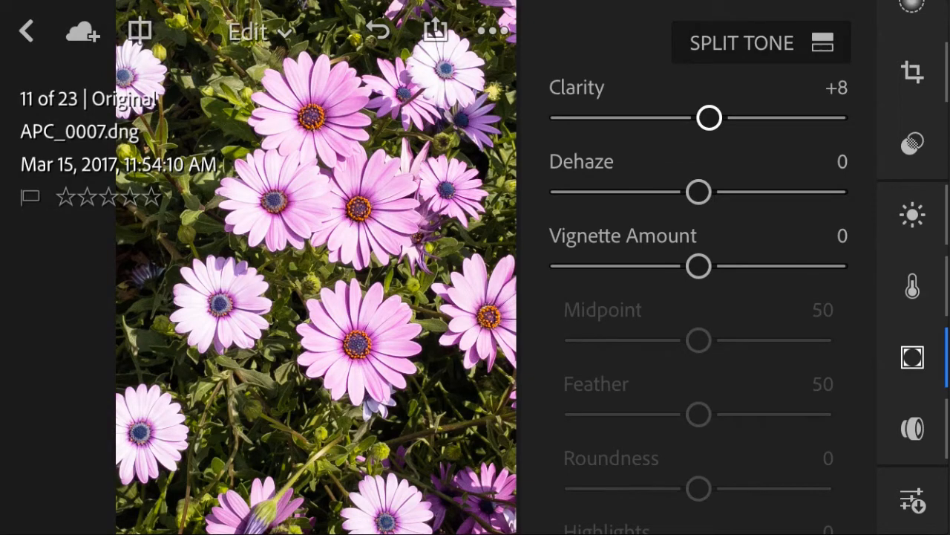
- Raise Clarity in stages from about +14 to +35
{"action": "left_click_drag", "start_coordinate": [709, 117], "coordinate": [718, 117]}
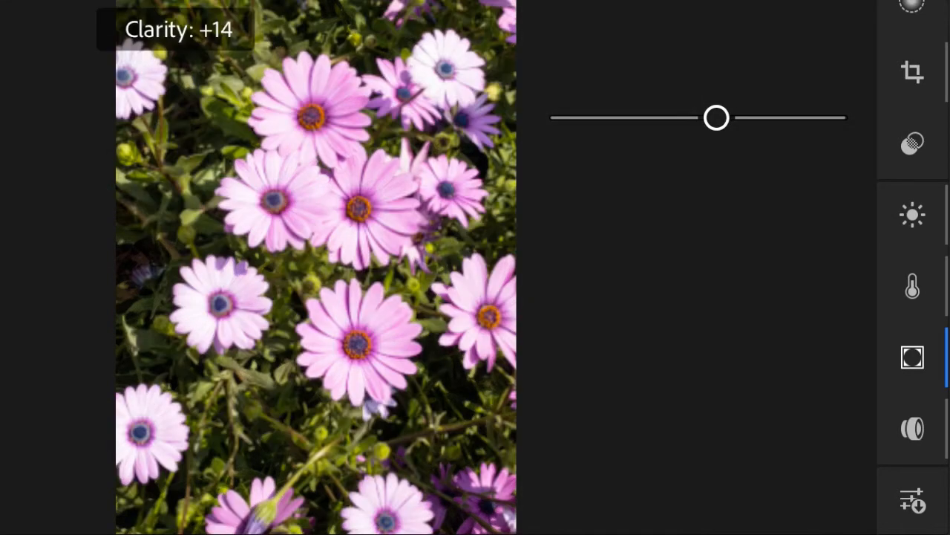
{"action": "left_click_drag", "start_coordinate": [716, 117], "coordinate": [737, 116]}
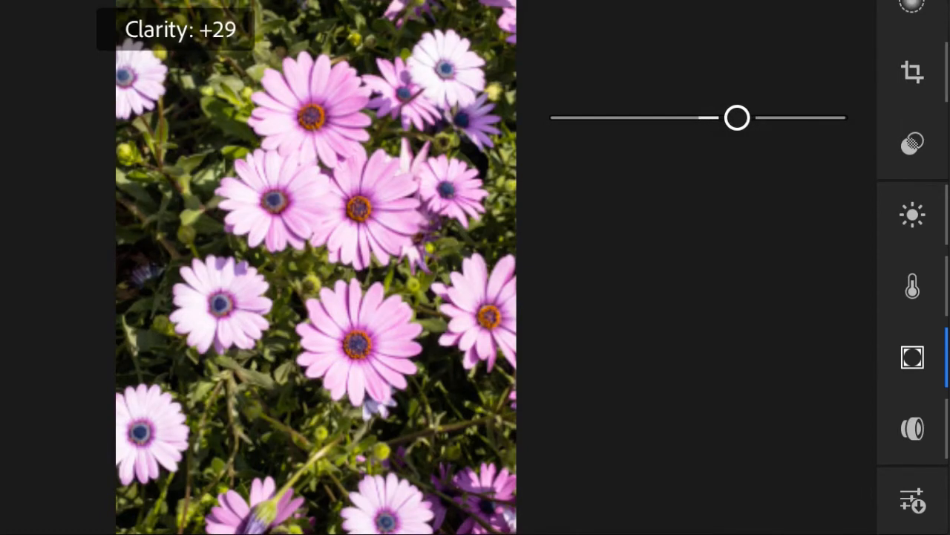
{"action": "left_click_drag", "start_coordinate": [737, 117], "coordinate": [745, 117]}
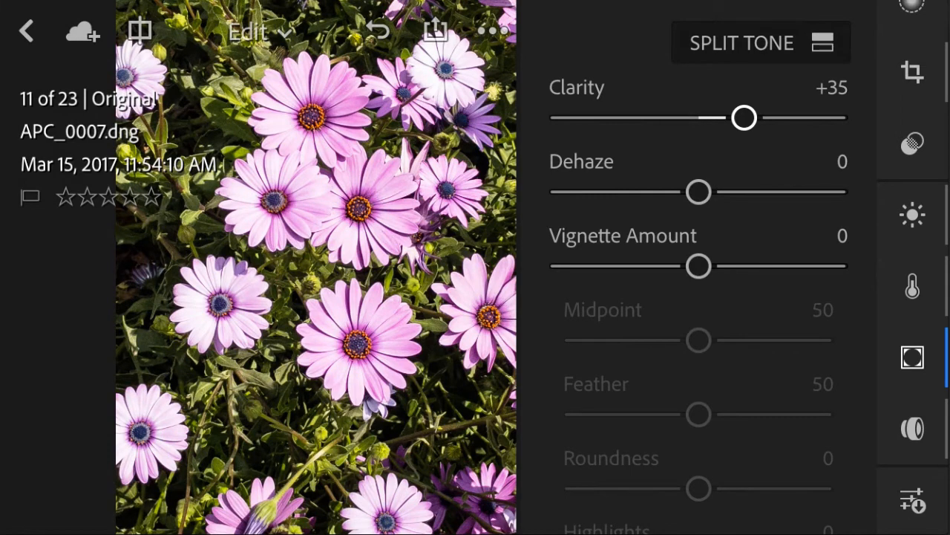
{"action": "left_click", "coordinate": [912, 429]}
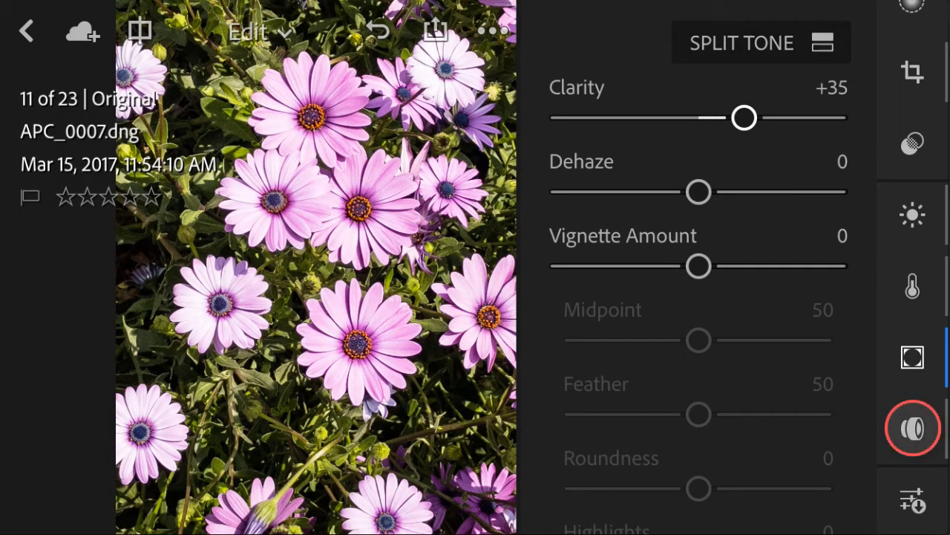
- Bring up the Reset options and dismiss them, keeping all edits intact
{"action": "left_click", "coordinate": [913, 428]}
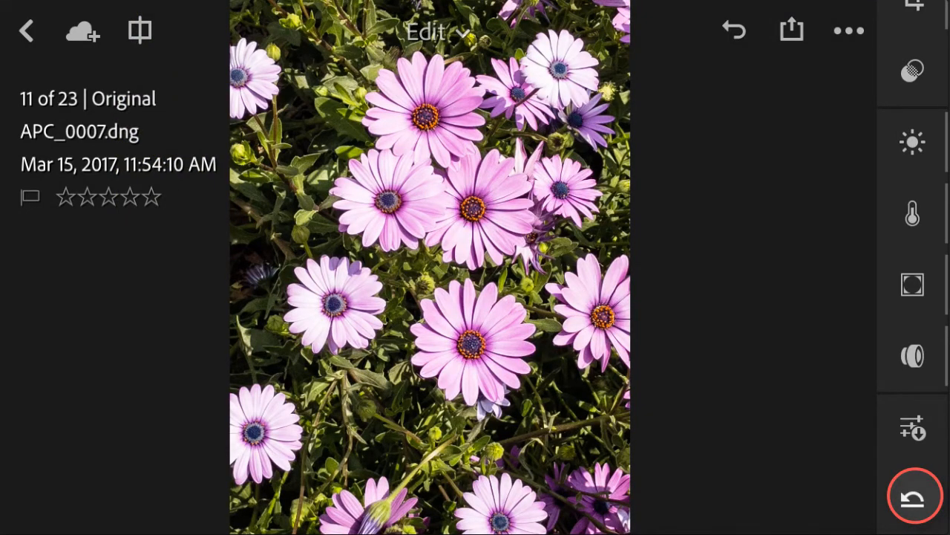
{"action": "left_click", "coordinate": [913, 495]}
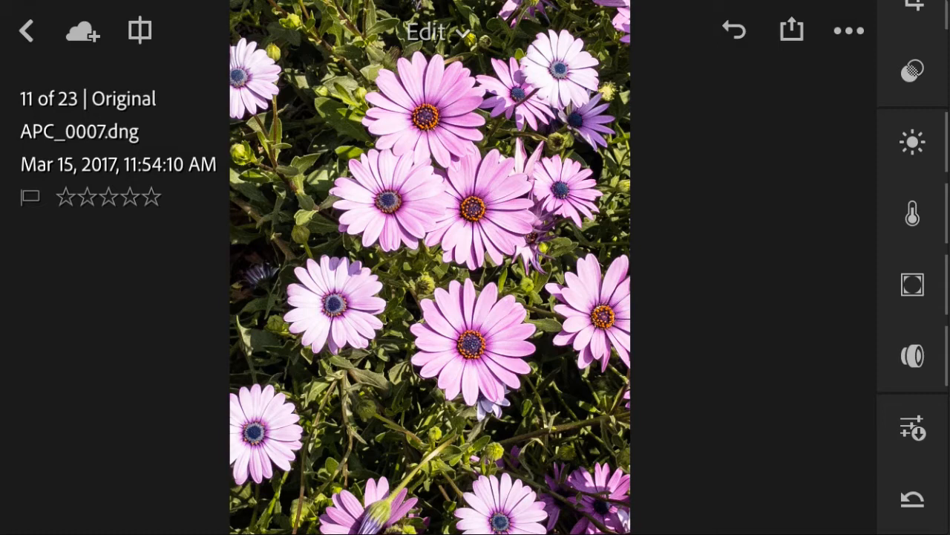
{"action": "left_click", "coordinate": [139, 31]}
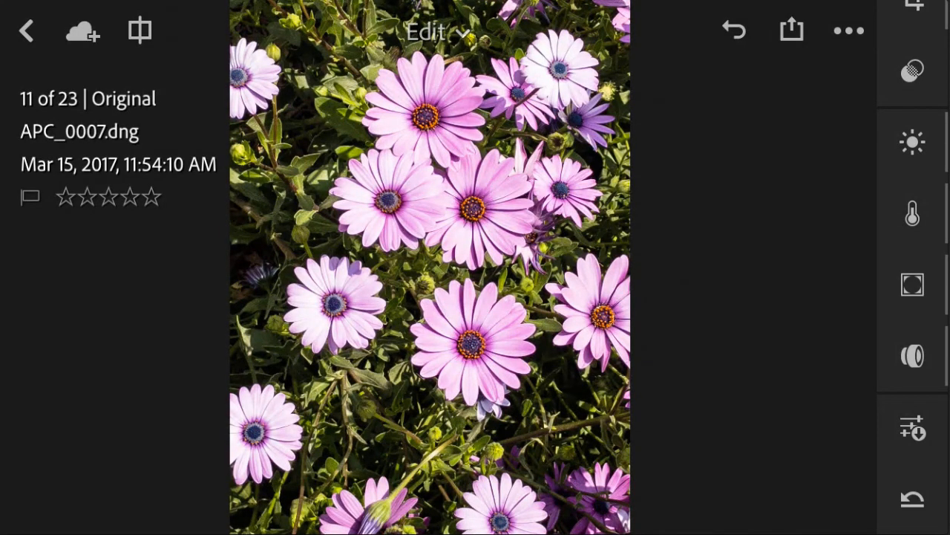
{"action": "left_click", "coordinate": [83, 30]}
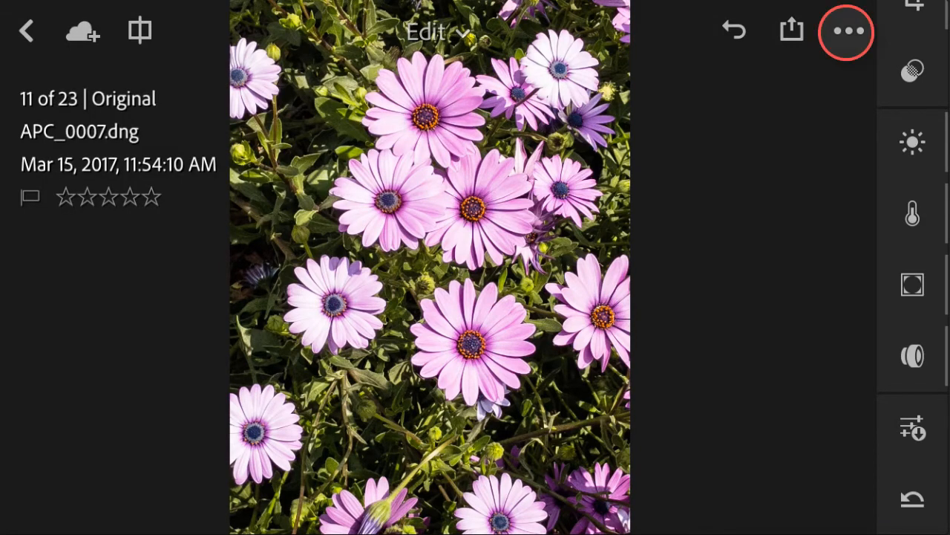
- Browse the extra photo options menu, then bring up Share / Save to Camera Roll
{"action": "left_click", "coordinate": [845, 32]}
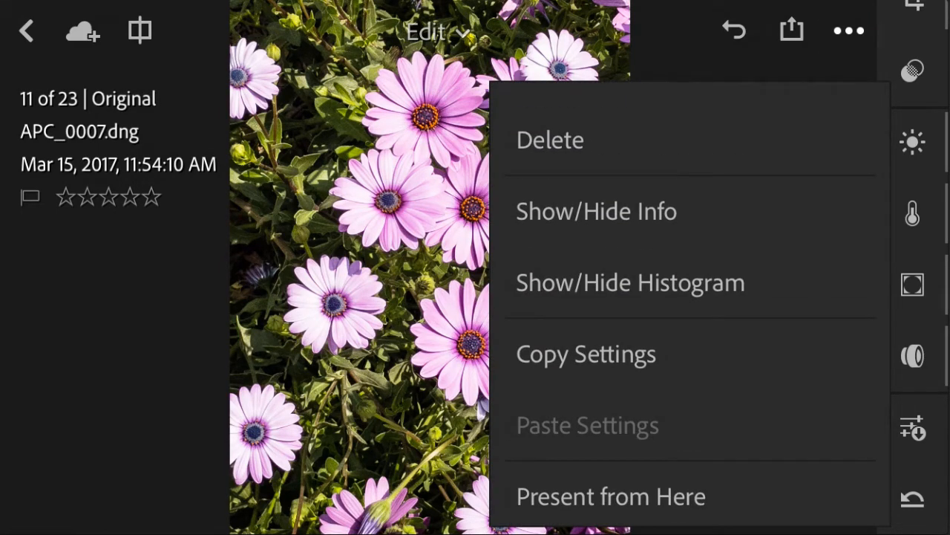
{"action": "scroll", "scroll_direction": "down", "scroll_amount": 3}
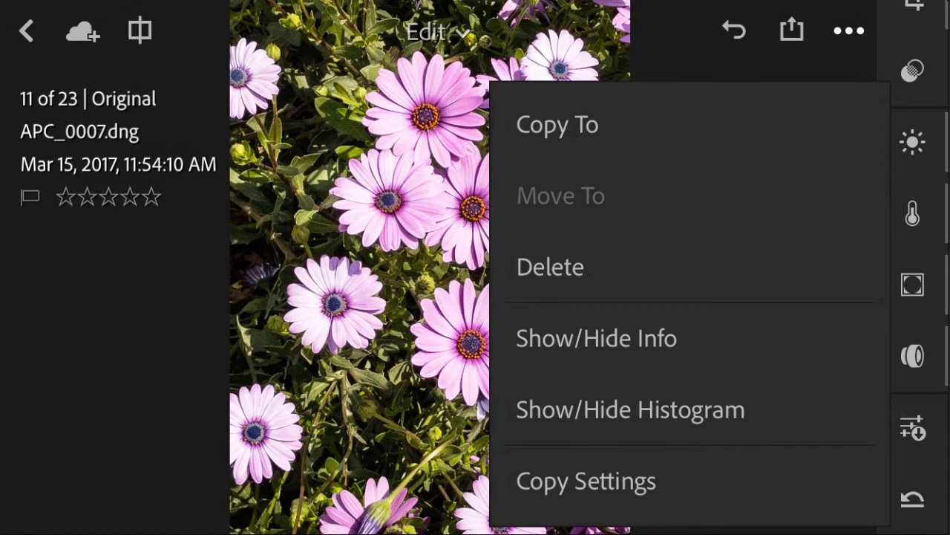
{"action": "scroll", "scroll_direction": "down", "scroll_amount": 3}
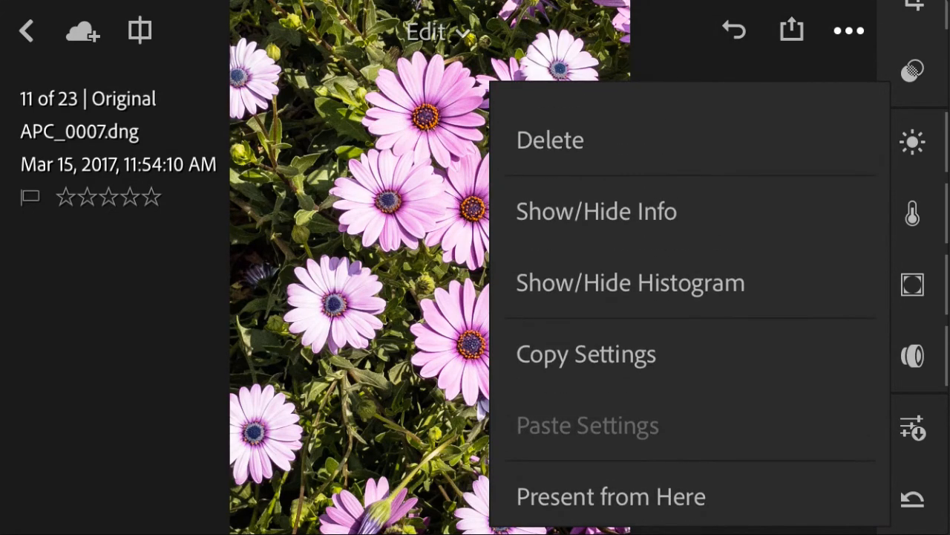
{"action": "left_click", "coordinate": [790, 30]}
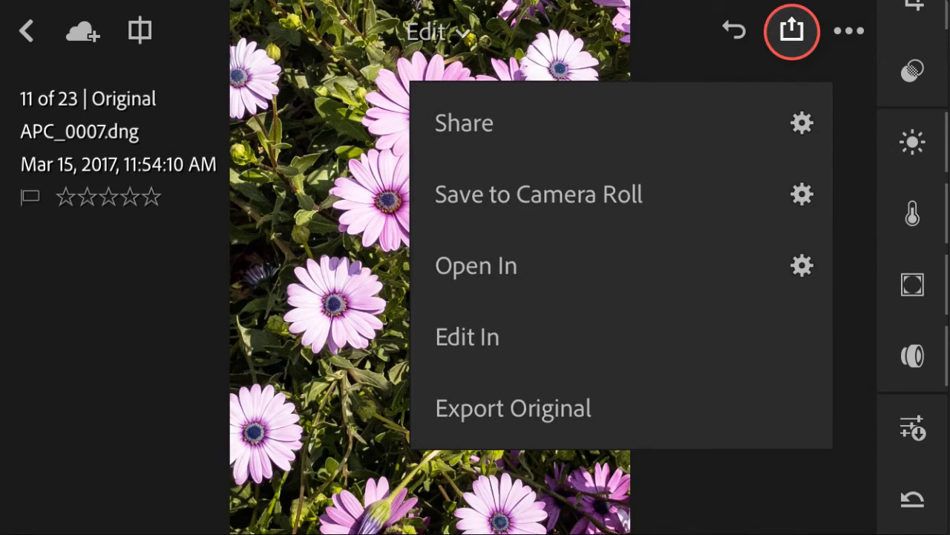